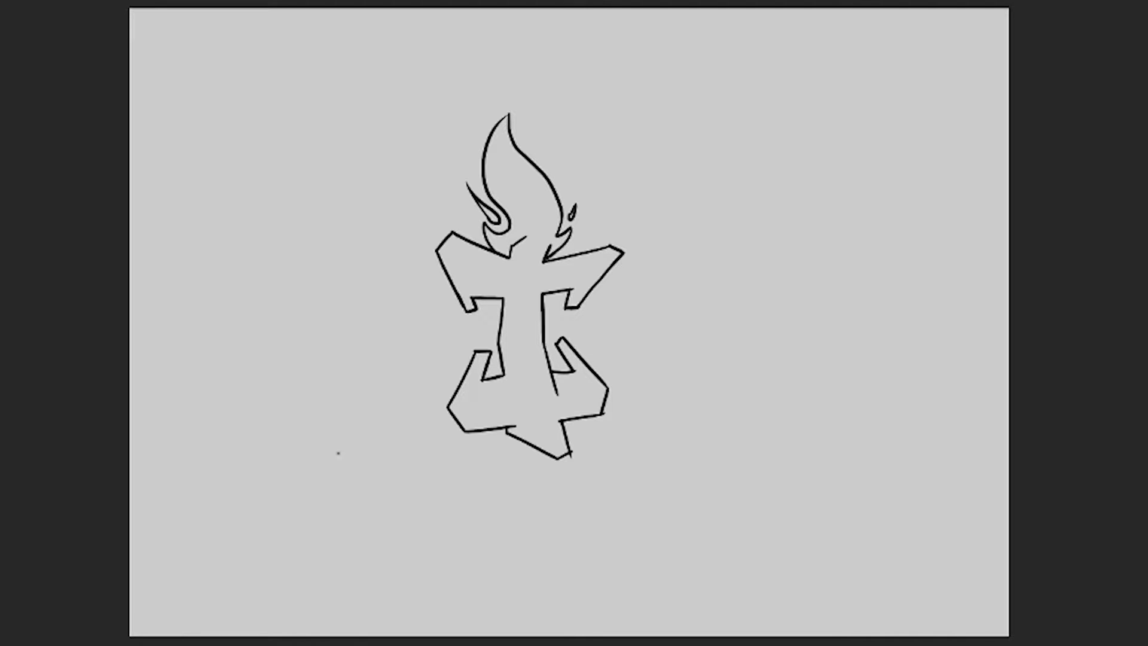
Step: Draw a straight guide line from the lower-left vanishing point toward the letter's corner
drag(439, 252, 339, 453)
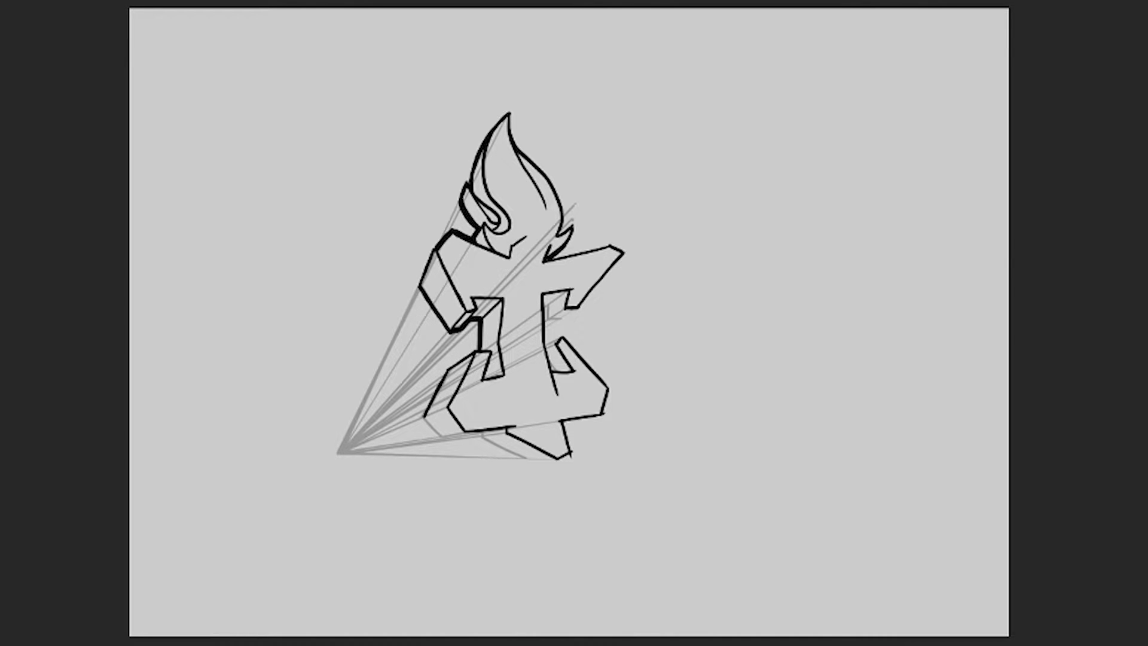
Step: Sketch the receding depth edges and strengthen the outline of the letter's right arm
drag(472, 348, 431, 440)
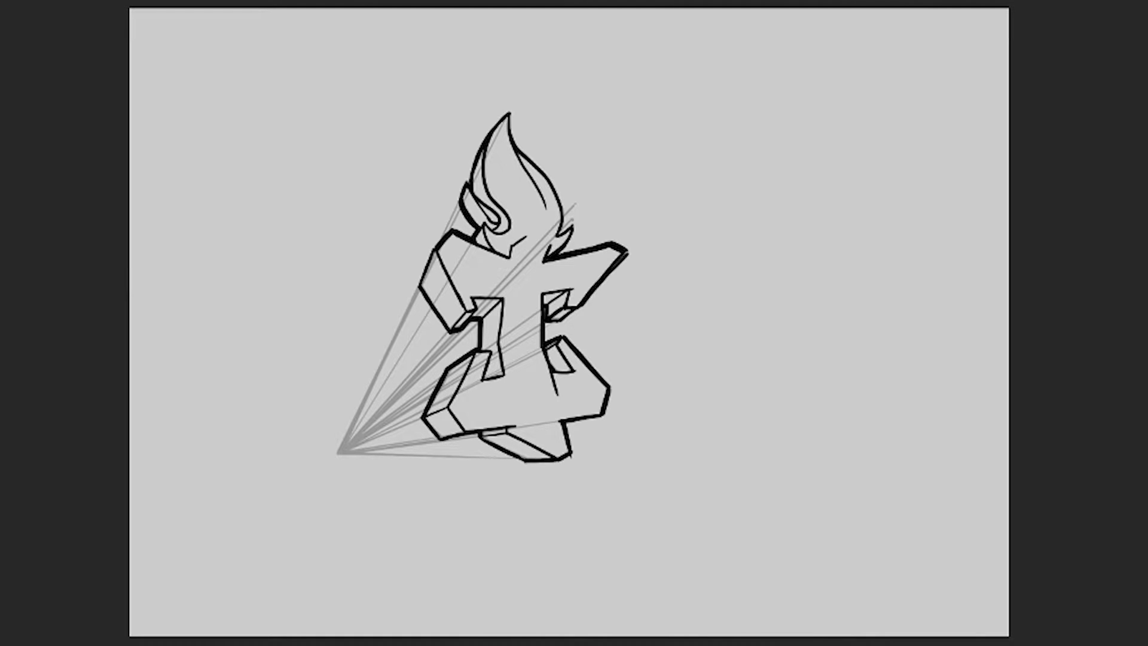
drag(549, 329, 630, 248)
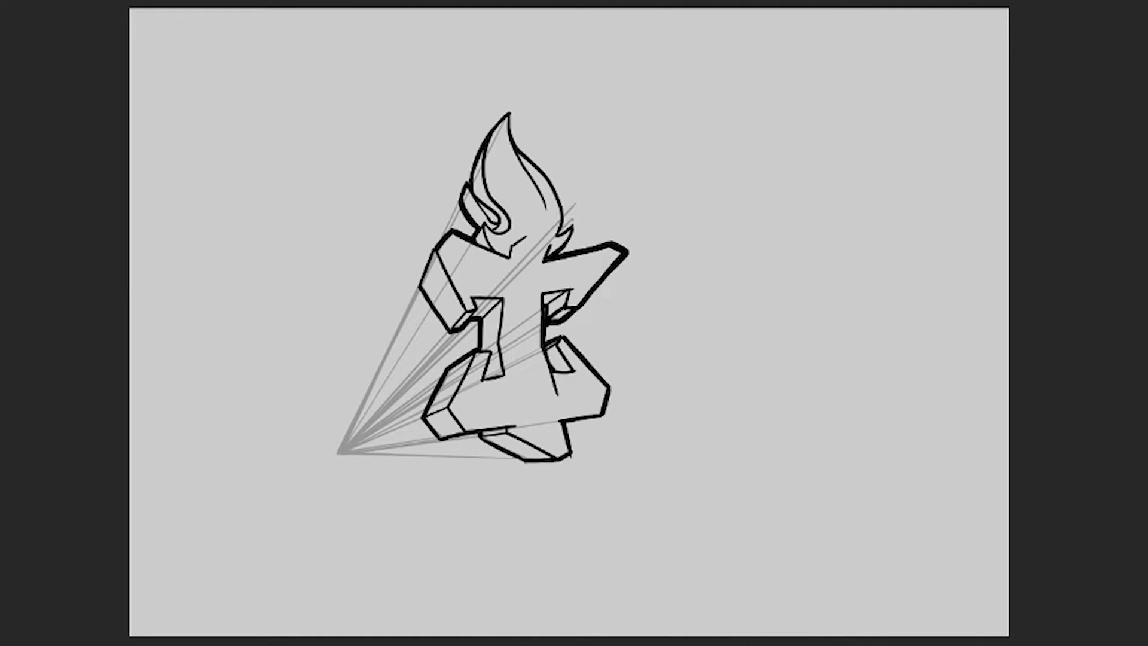
drag(551, 330, 628, 252)
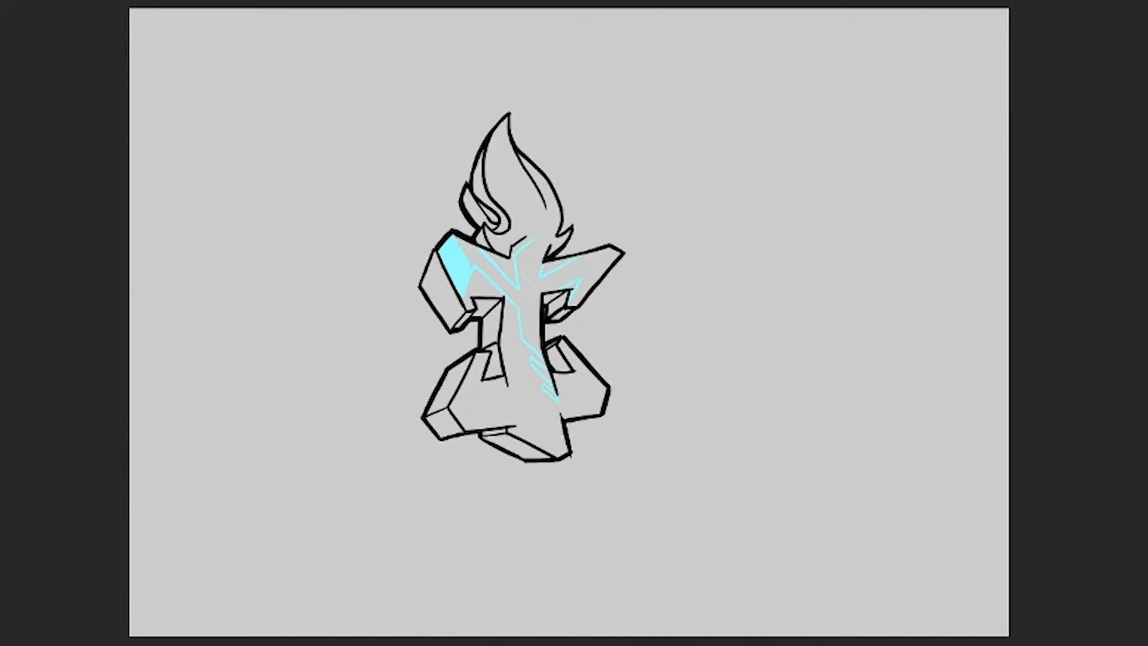
drag(454, 249, 520, 300)
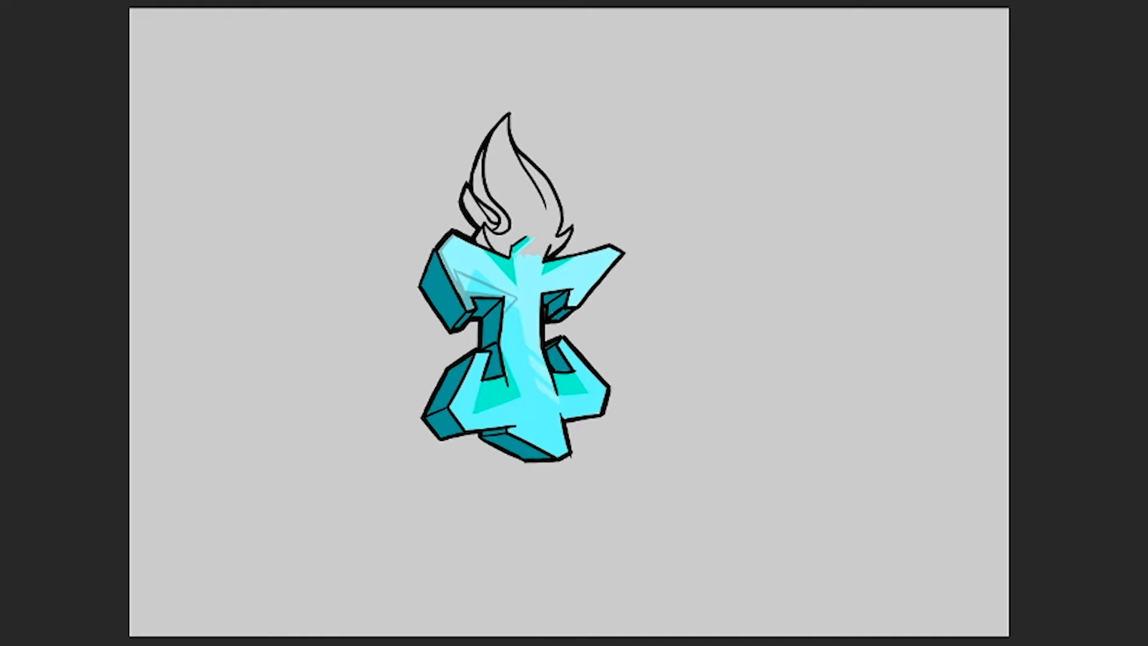
Step: Brush darker teal shading down the extruded side of the letter I
drag(515, 319, 525, 395)
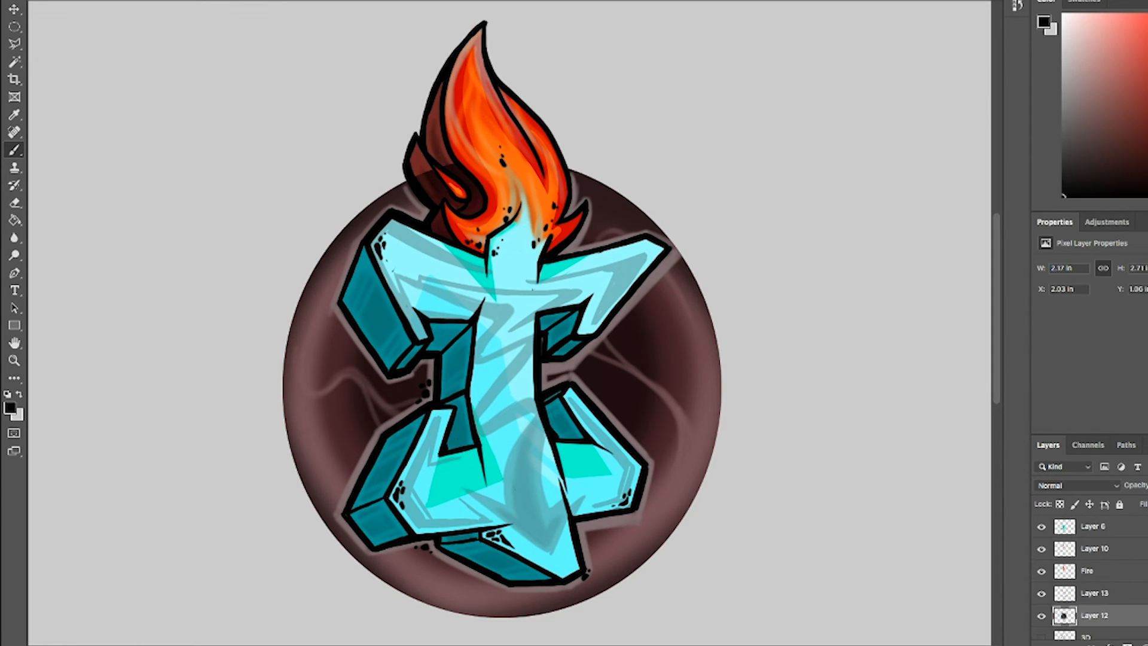
Step: Switch to the Eraser tool in place of the Brush
click(13, 202)
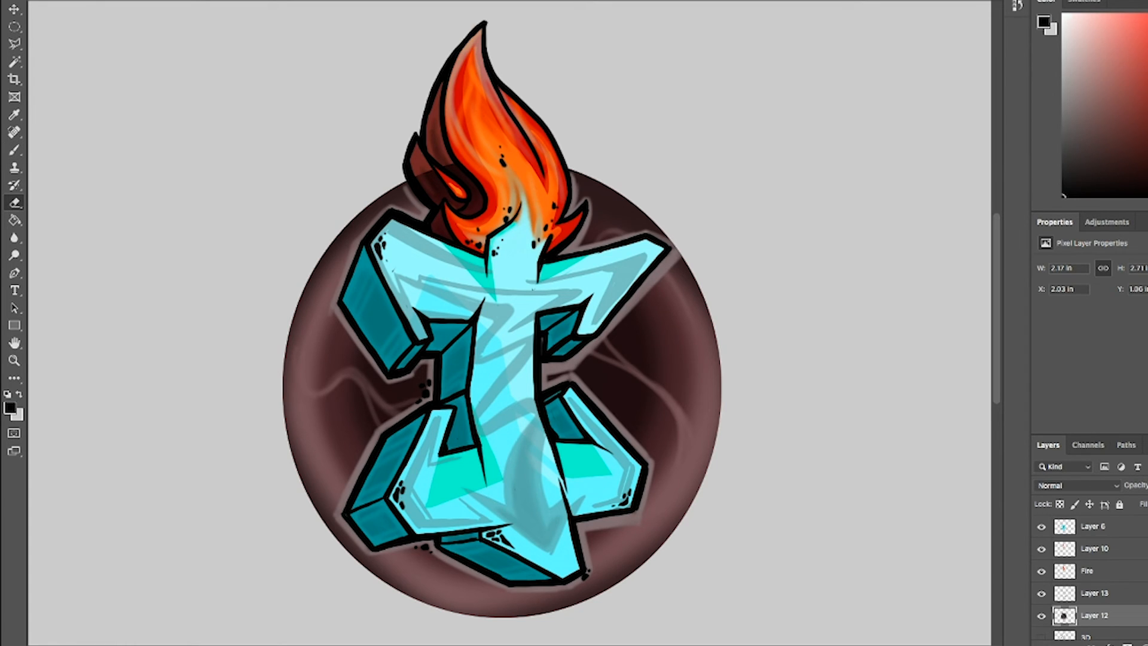